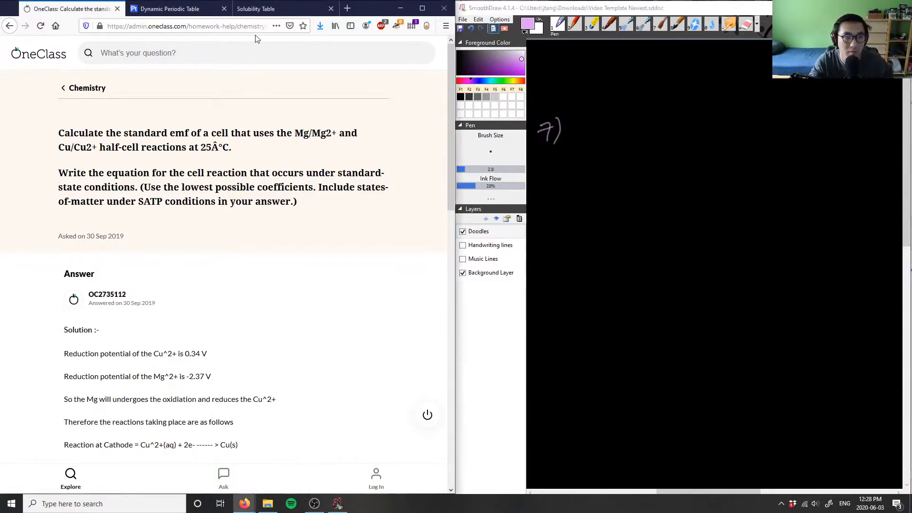
Search Google for 'reduction potential table' and open the Standard Reduction Potentials page
text(reduc)
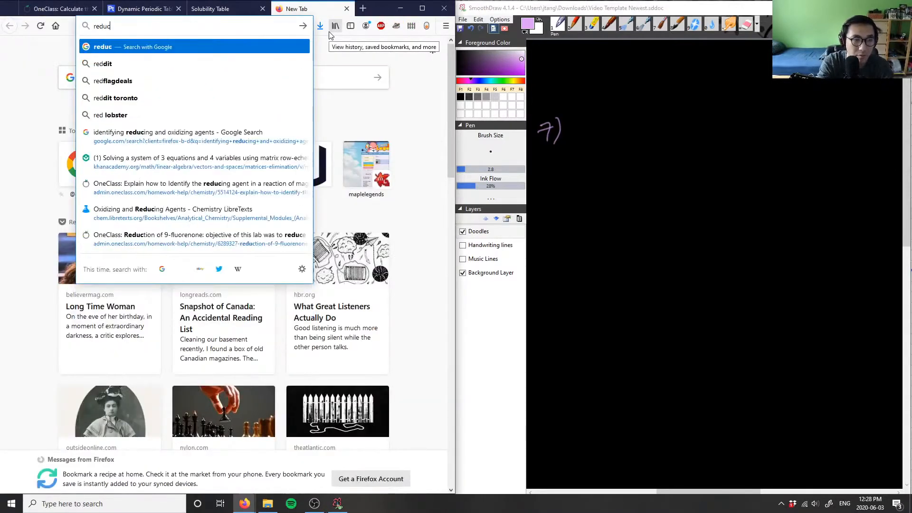
text(reduction potential table)
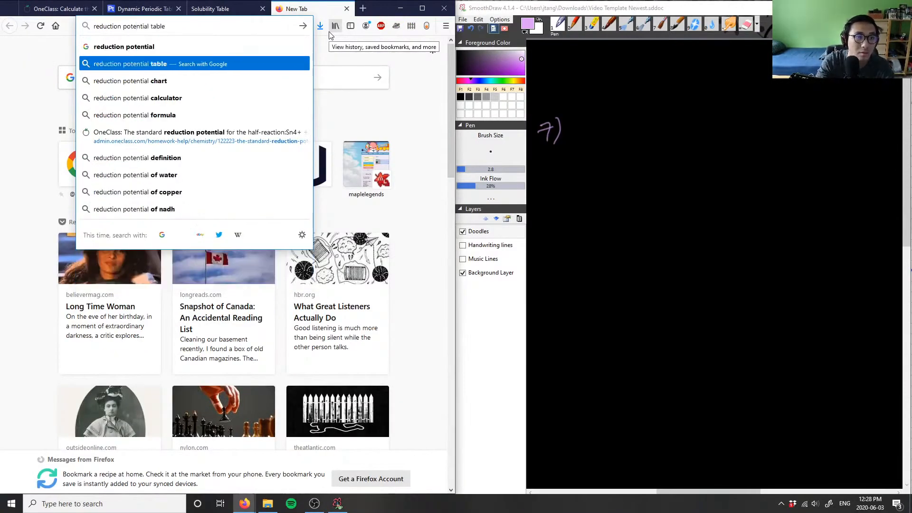
click(131, 80)
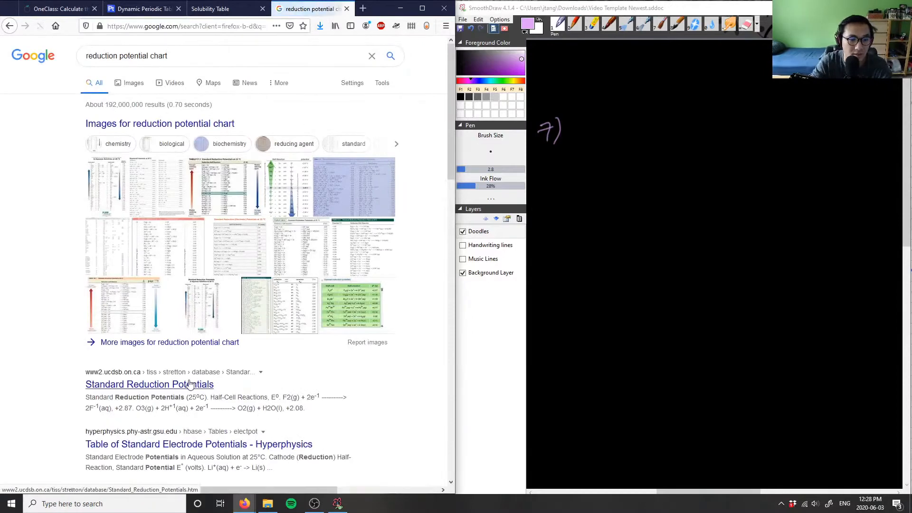
click(148, 384)
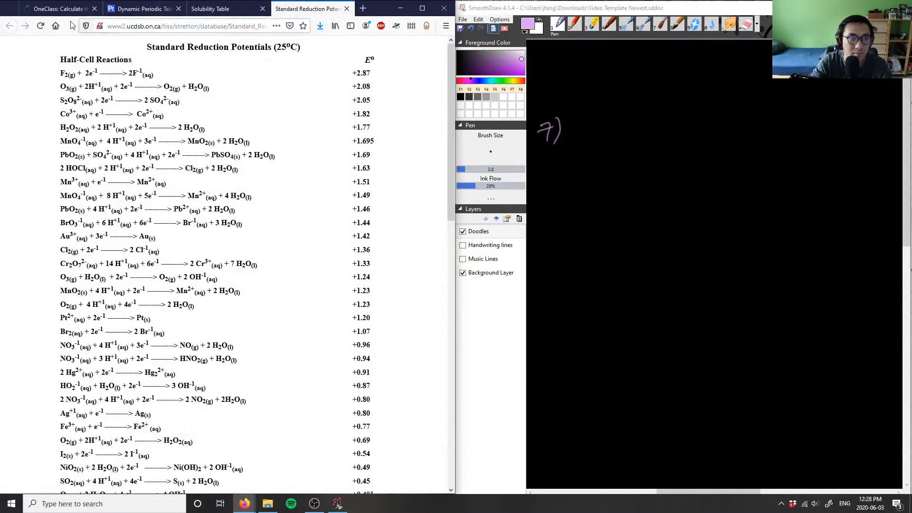
click(56, 8)
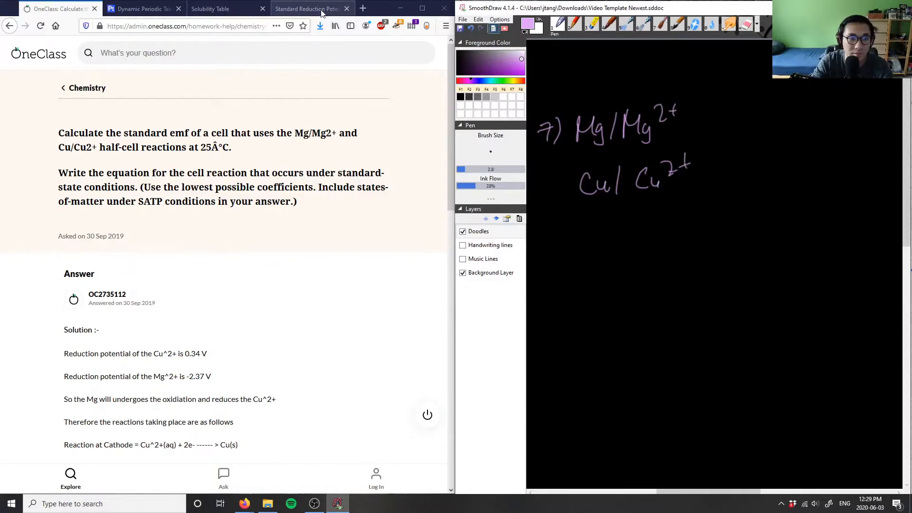
Find 'mg' in the reduction potentials table to read magnesium's −2.37 V
click(308, 9)
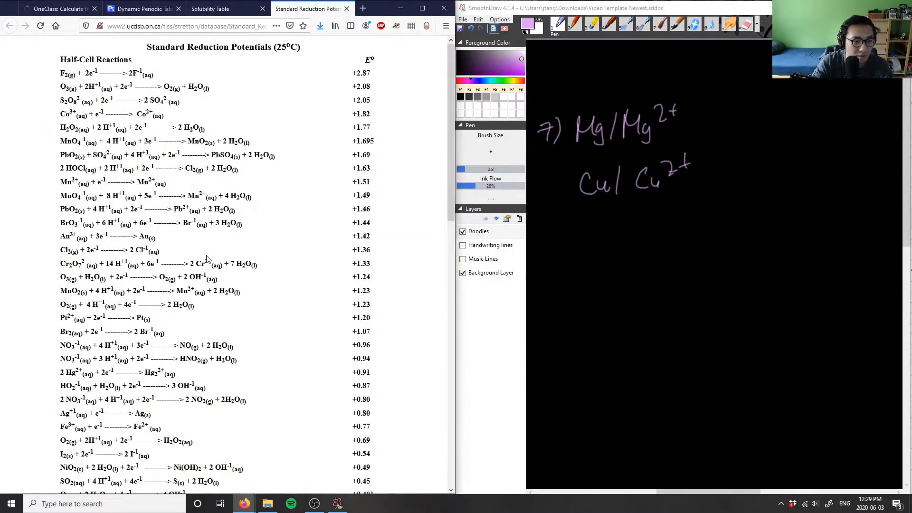
scroll(down, 3)
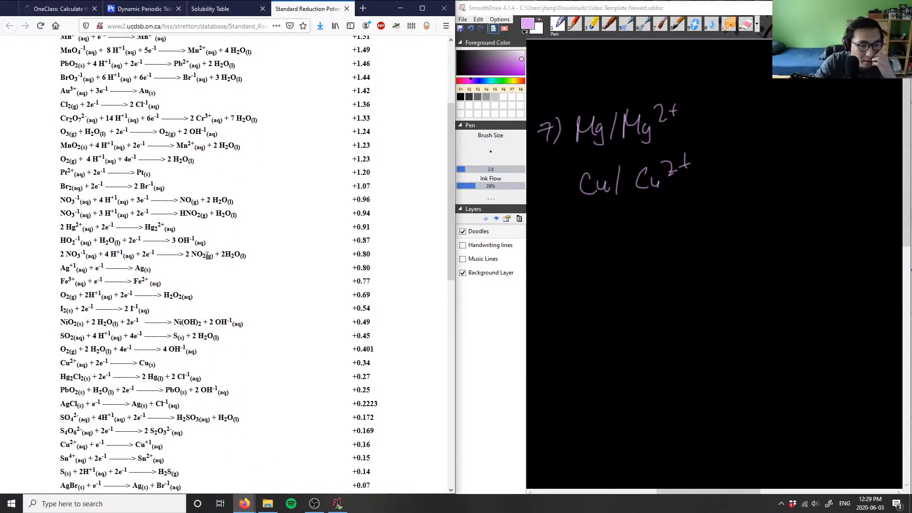
scroll(down, 3)
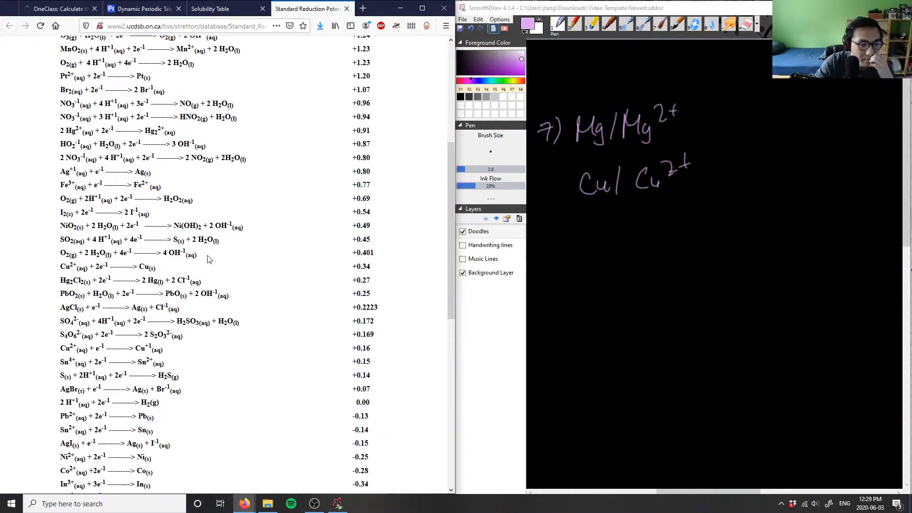
scroll(up, 3)
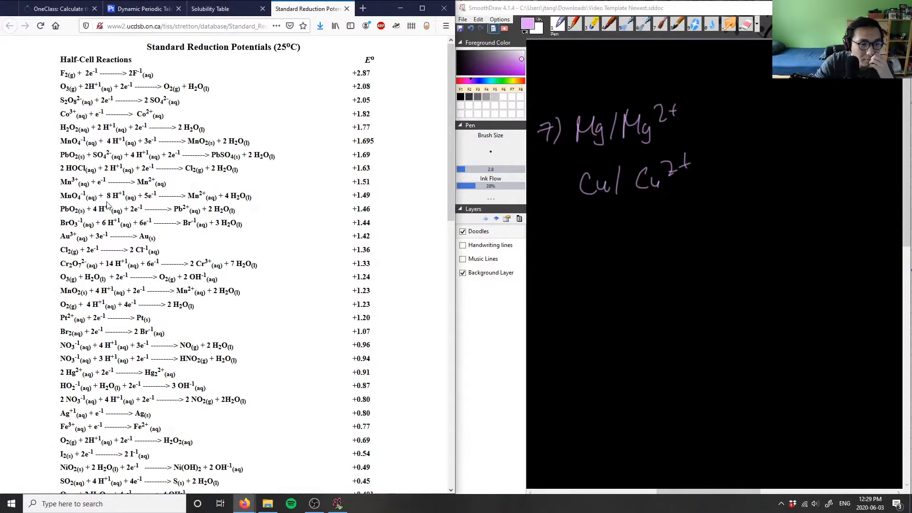
scroll(down, 3)
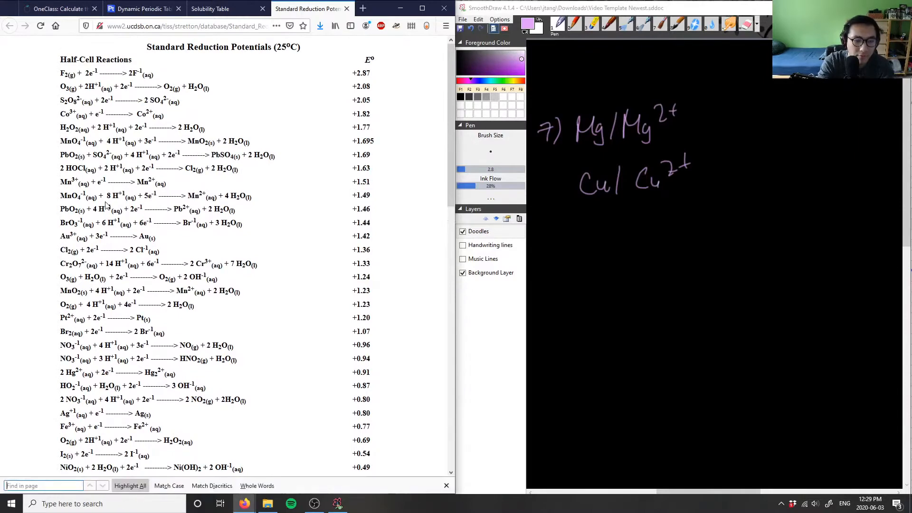
text(mg)
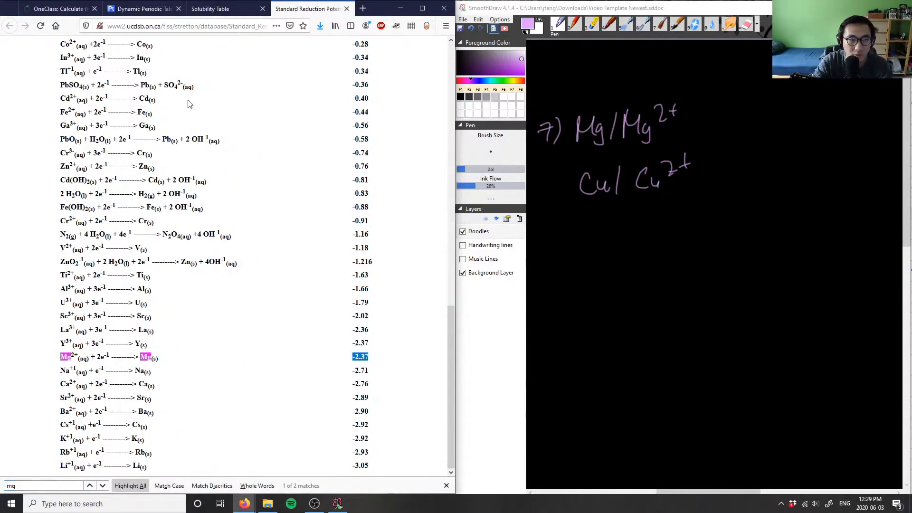
click(55, 8)
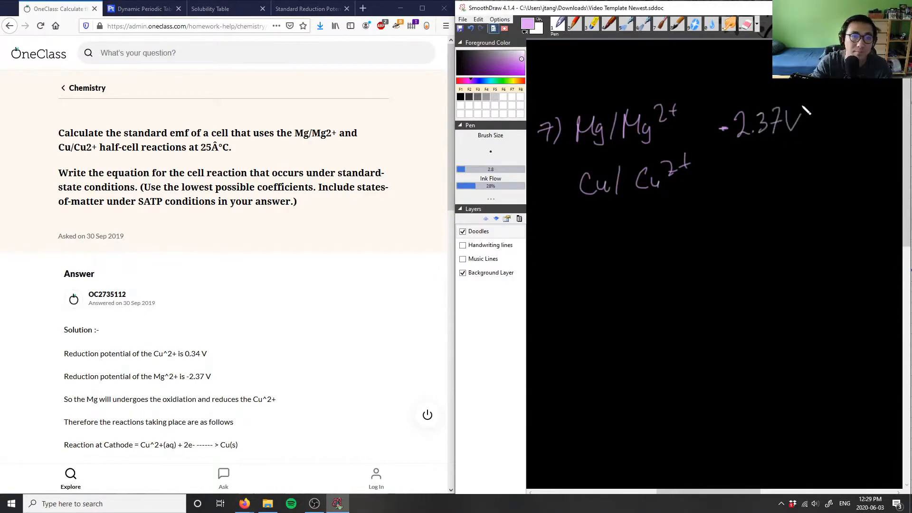
Check the reduction potentials table for copper's +0.34 V, comparing with the OneClass question
click(311, 8)
text(cu)
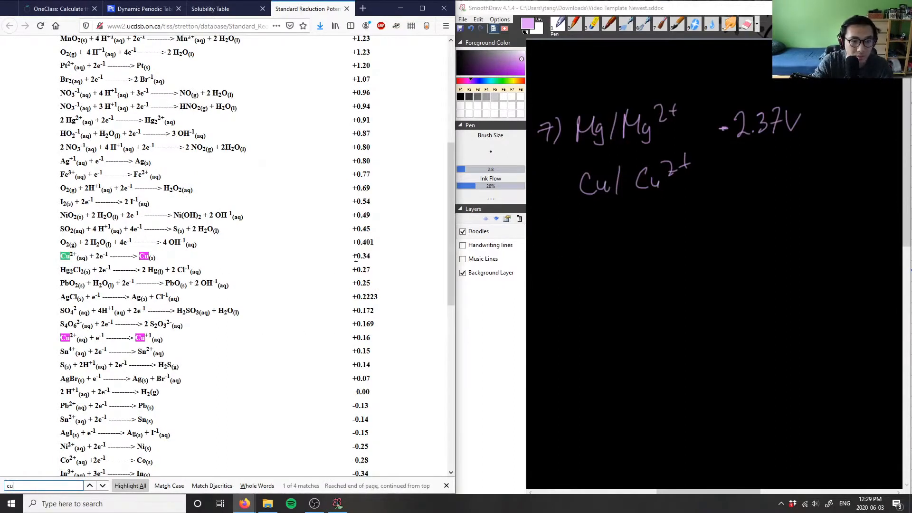
click(55, 8)
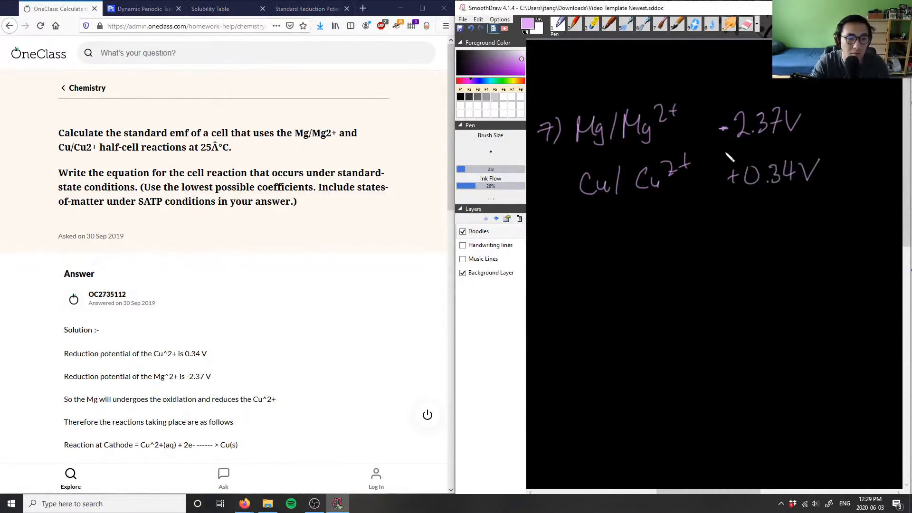
click(309, 8)
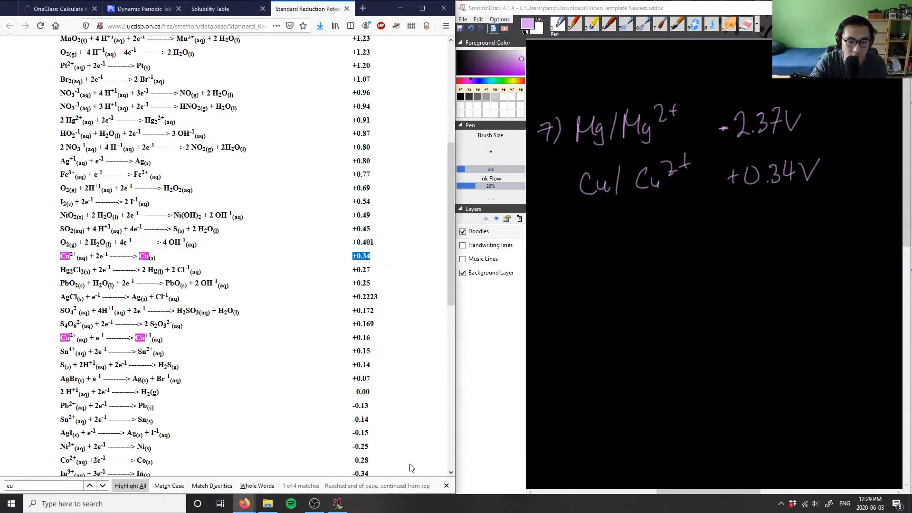
click(55, 8)
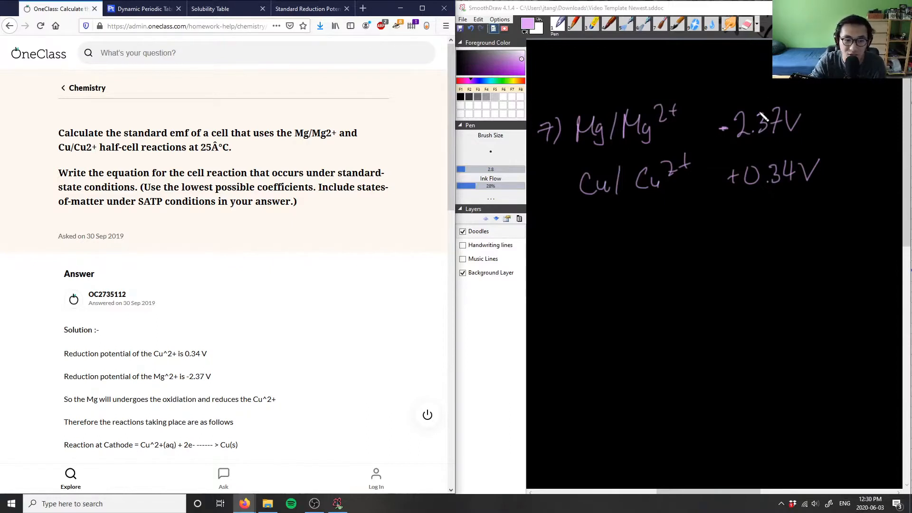
mouse_move(768, 223)
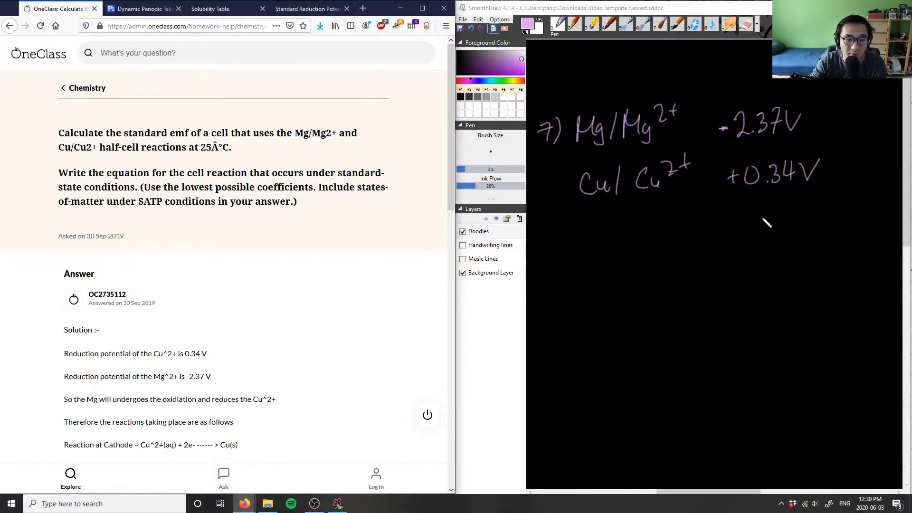
mouse_move(780, 215)
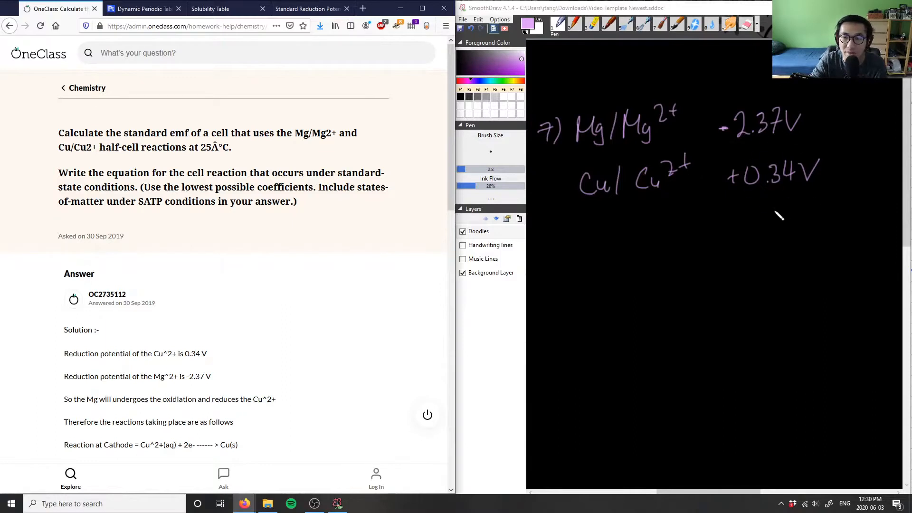
mouse_move(812, 219)
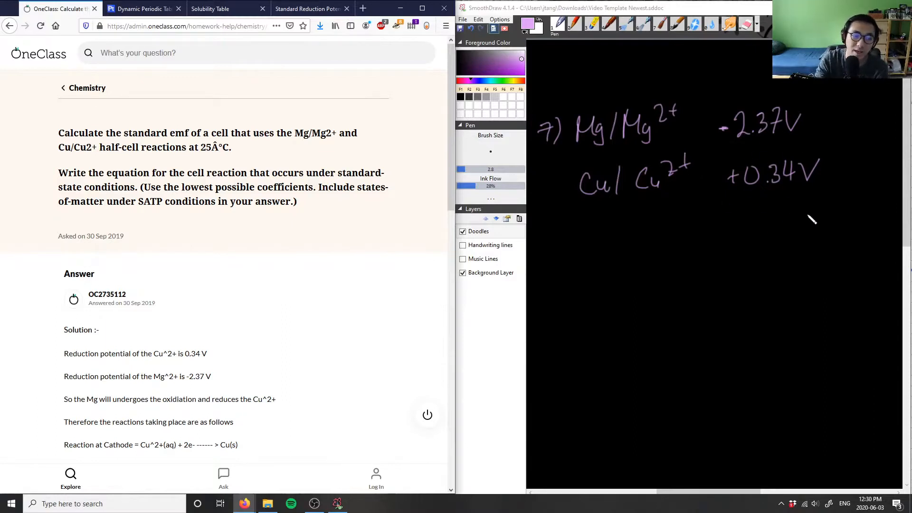
mouse_move(759, 117)
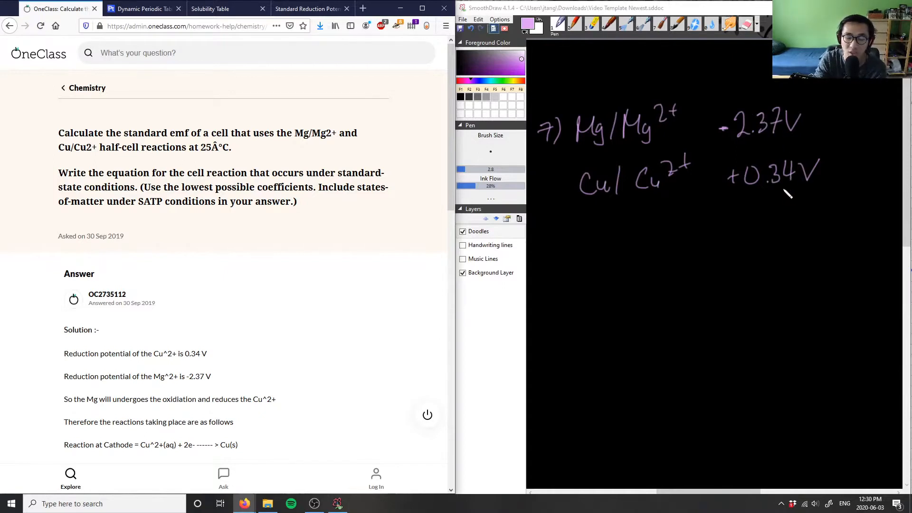
mouse_move(770, 220)
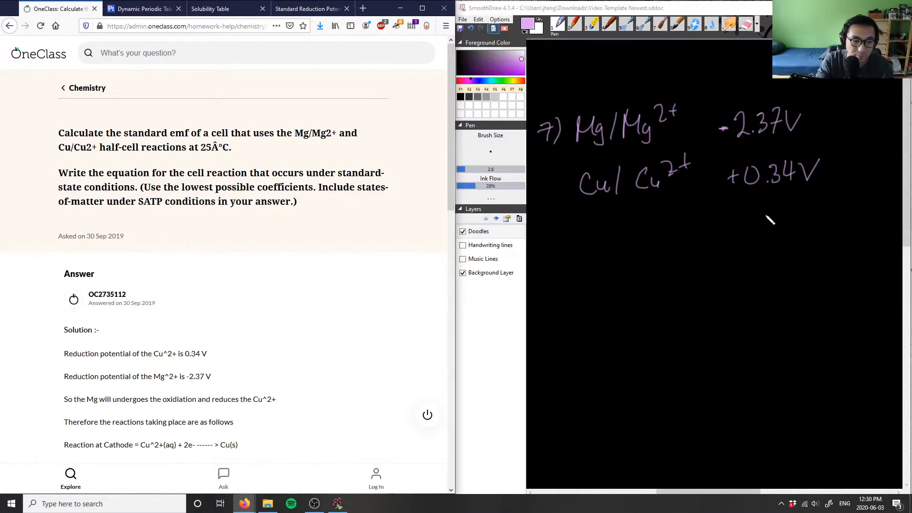
mouse_move(595, 260)
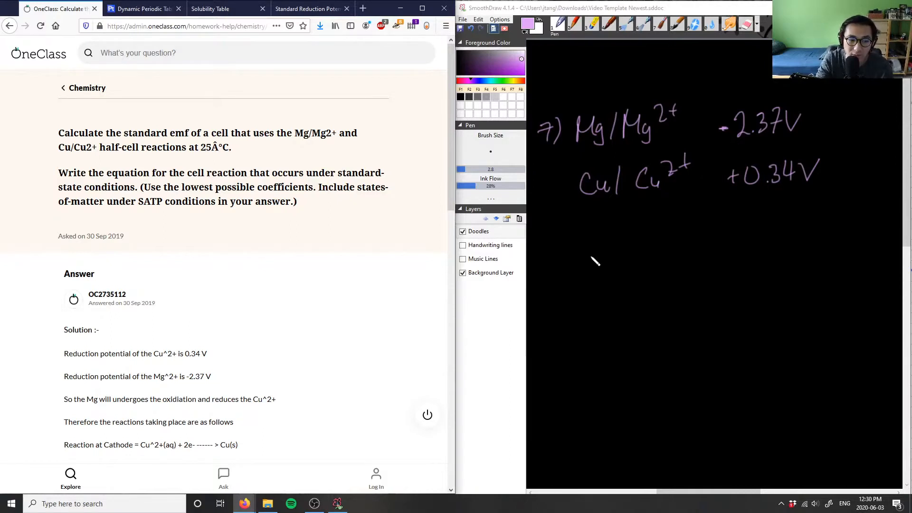
mouse_move(637, 125)
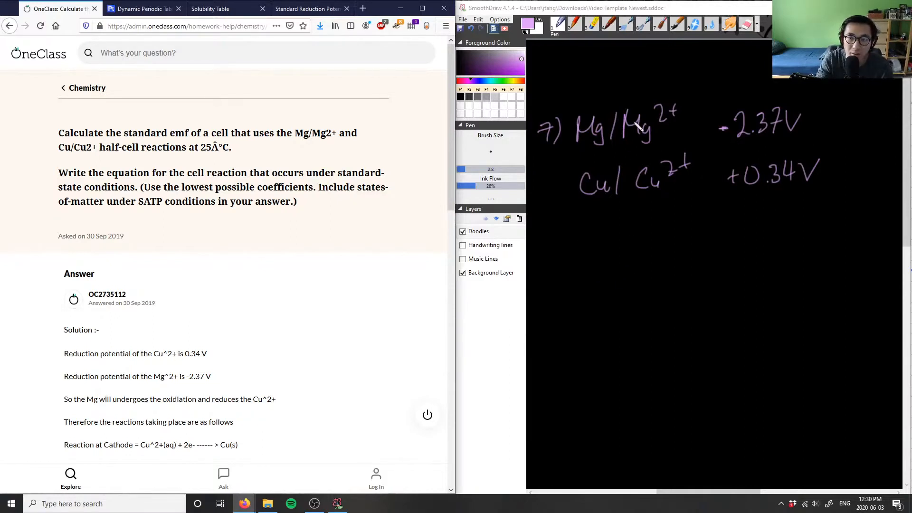
mouse_move(591, 120)
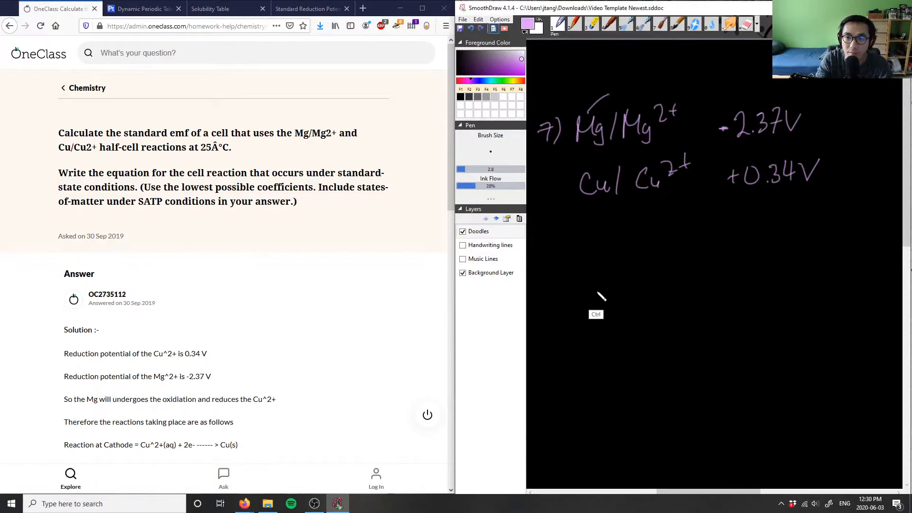
mouse_move(564, 236)
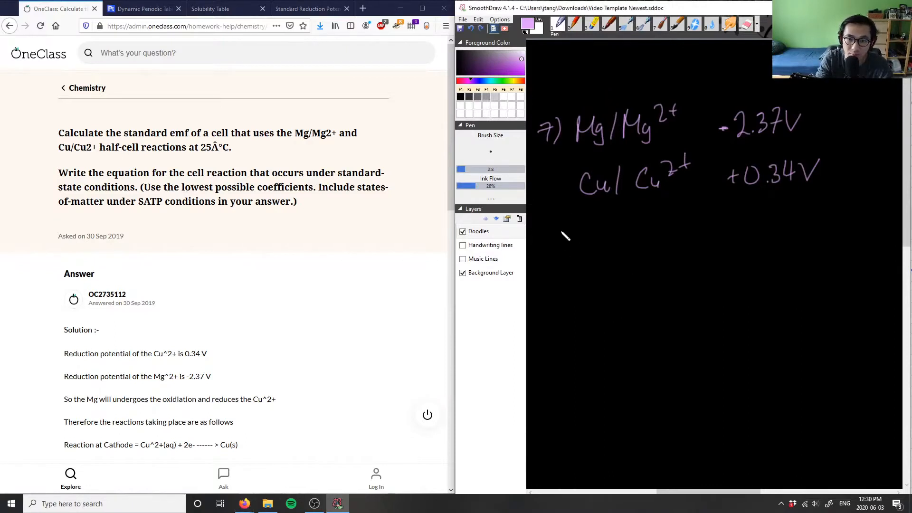
mouse_move(578, 242)
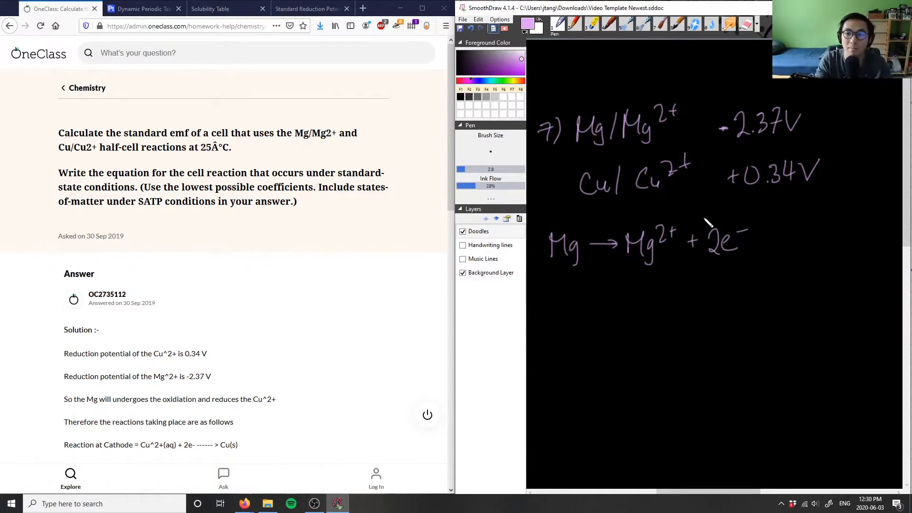
mouse_move(569, 300)
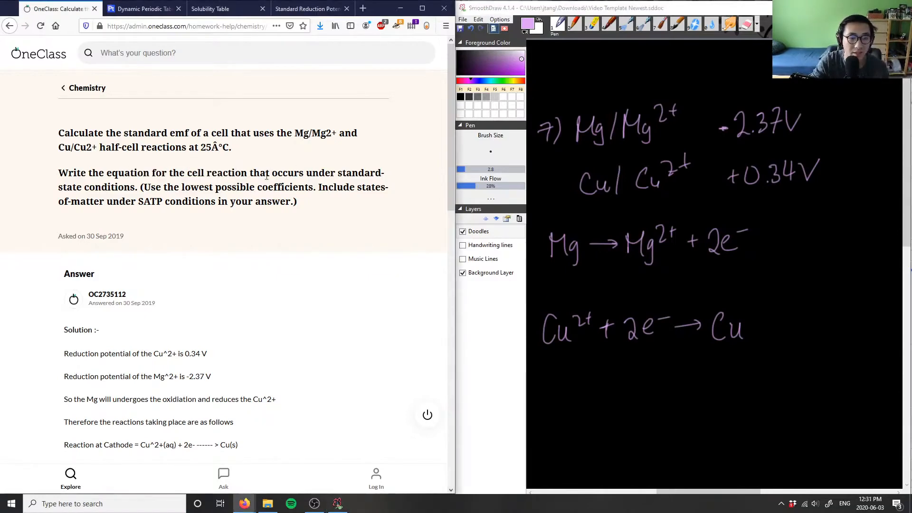
Scroll the canvas below the half-reactions to write Mg(s) + Cu2+ → Mg2+ + Cu(s)
scroll(down, 3)
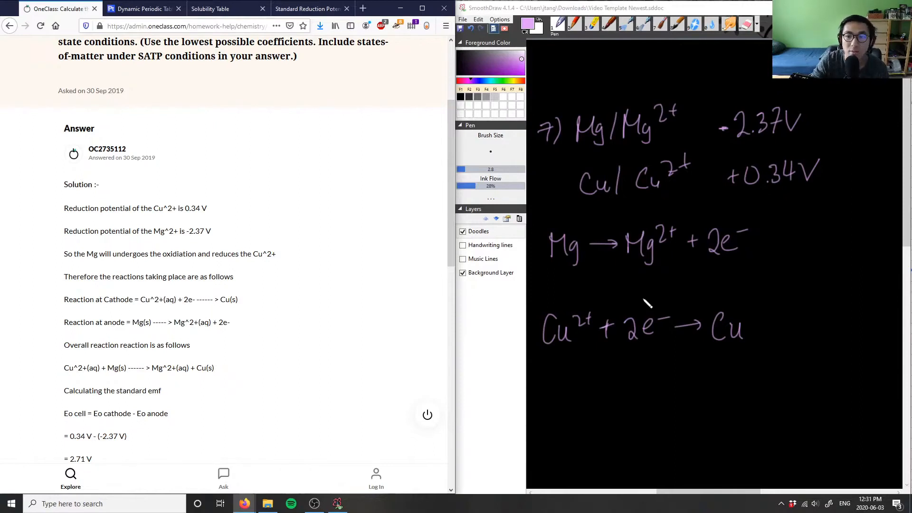
scroll(down, 3)
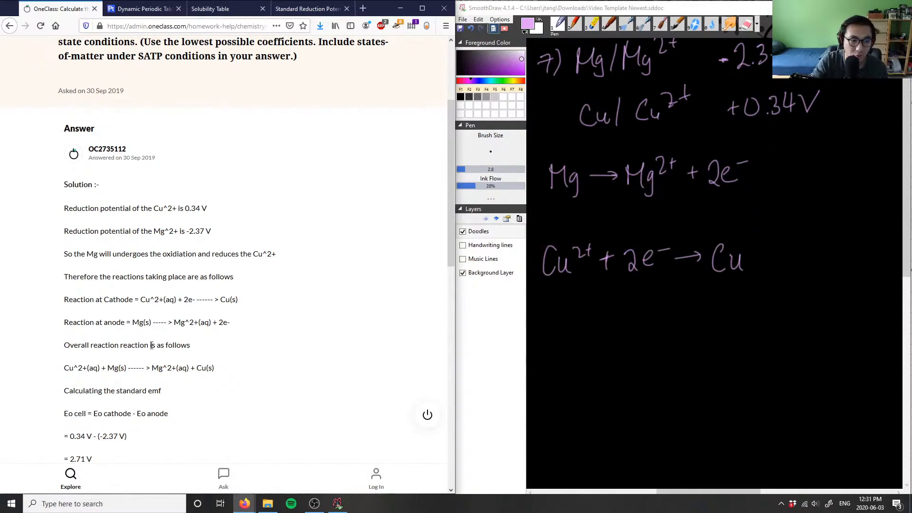
mouse_move(715, 363)
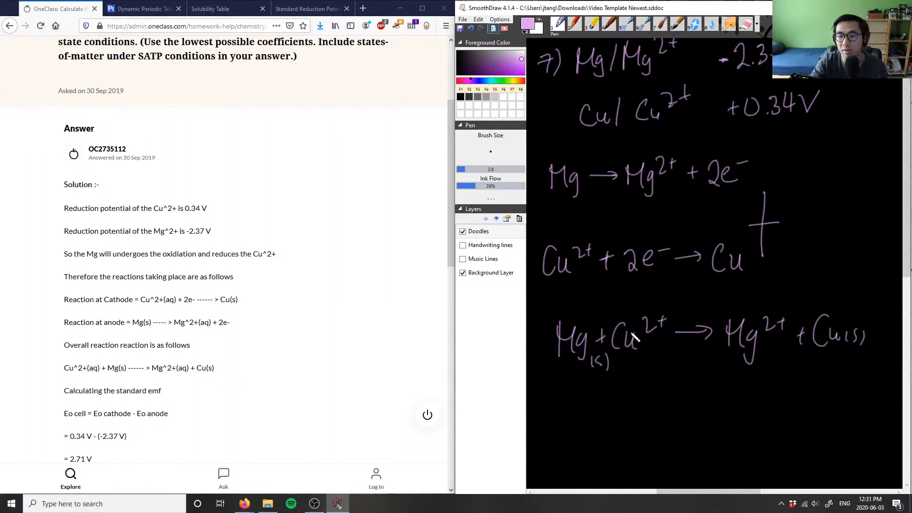
Scroll the canvas while labelling anode/cathode and boxing Ecell = 0.34 − (−2.37) = 2.71 V
scroll(down, 3)
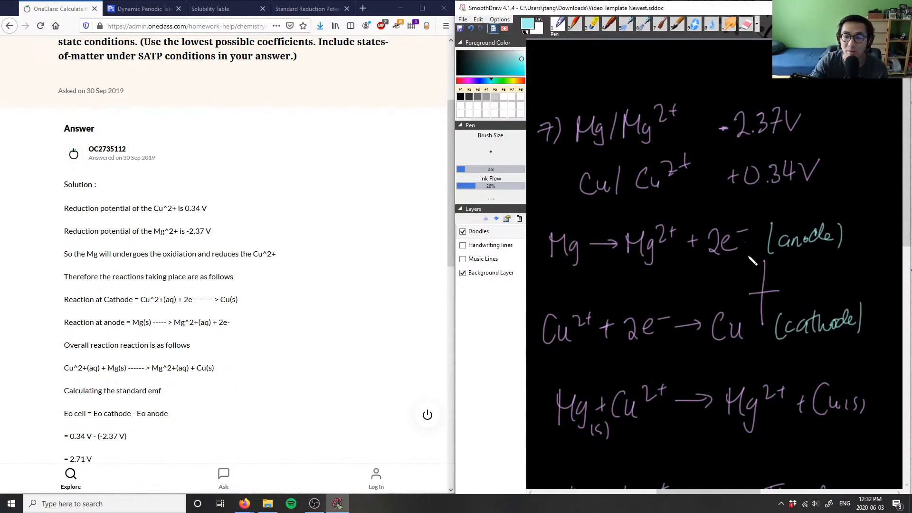
mouse_move(735, 343)
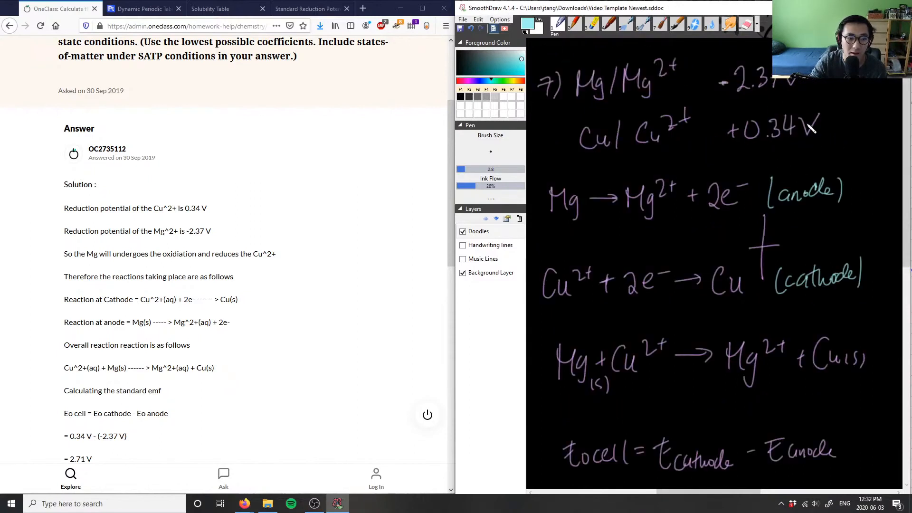
scroll(down, 3)
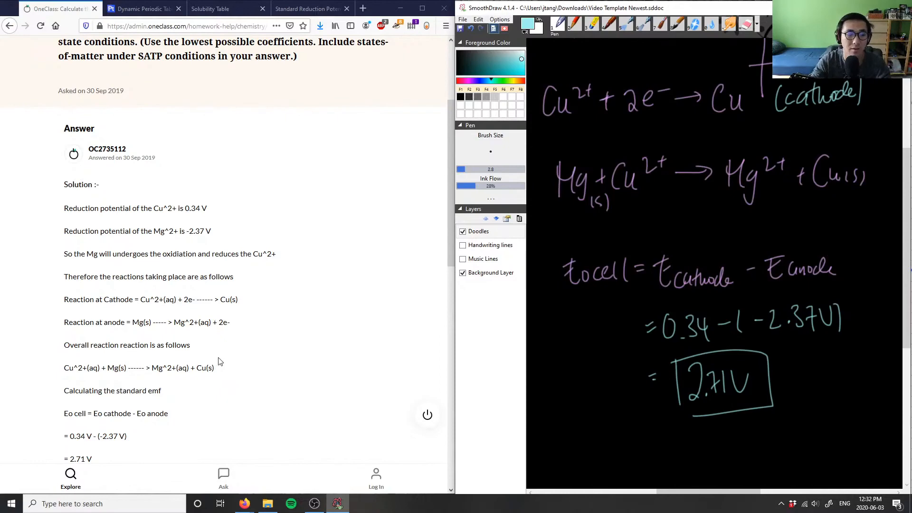
scroll(up, 3)
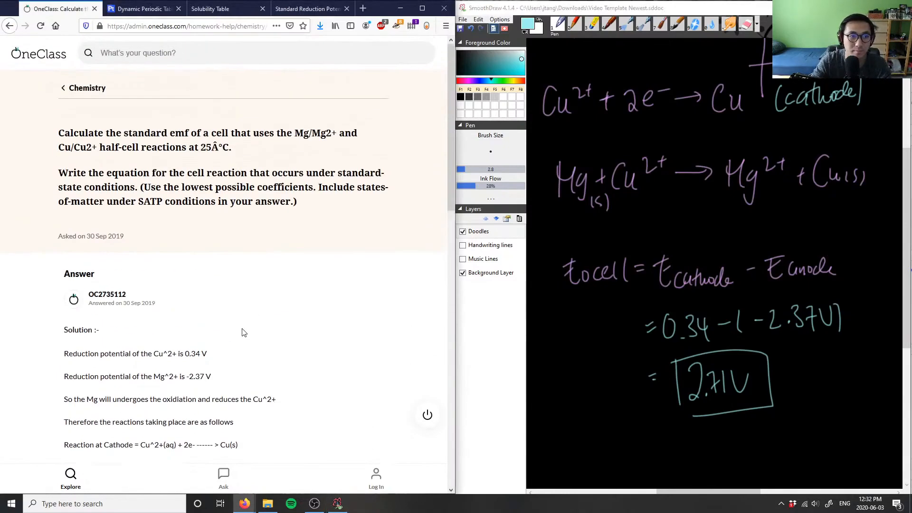
Enter 'Solution is correct, good analysis!' in the Verify solution comment box
scroll(down, 3)
text(Solution is correct, good anal)
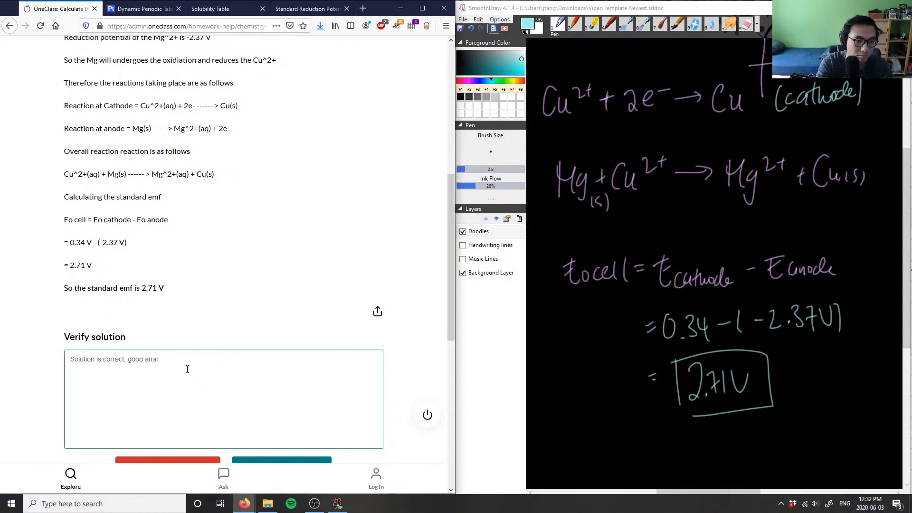
text(ysis!)
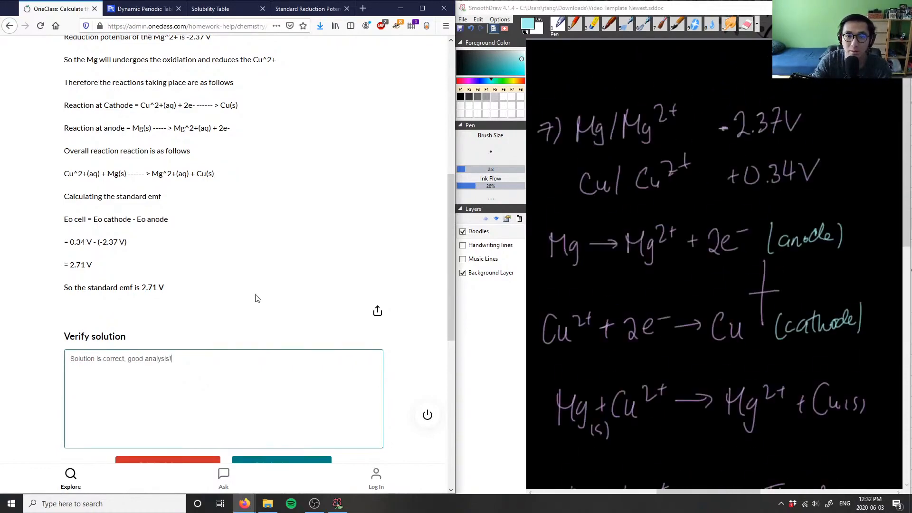